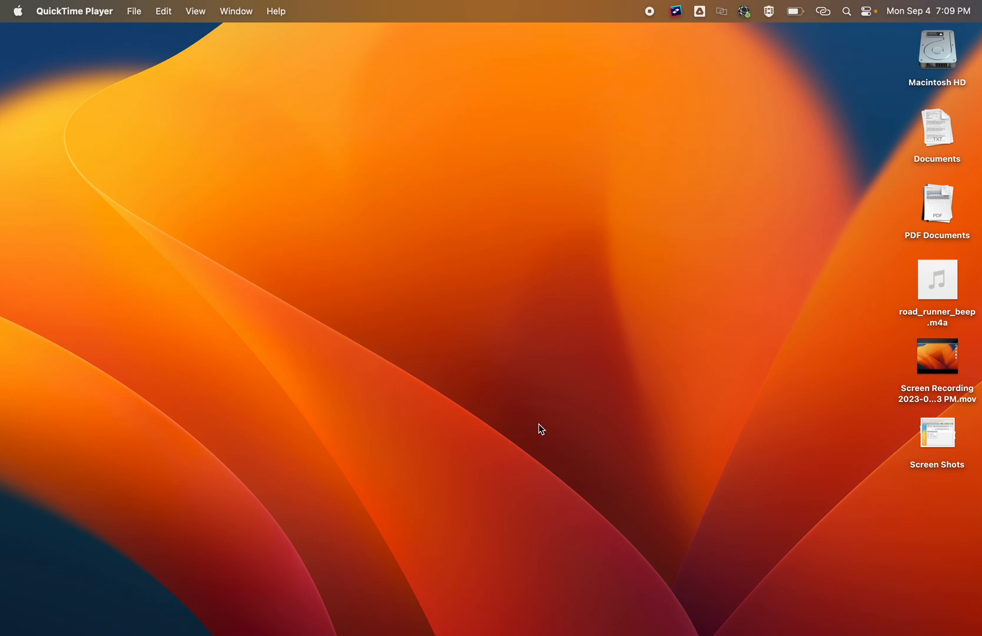
mouse_move(508, 455)
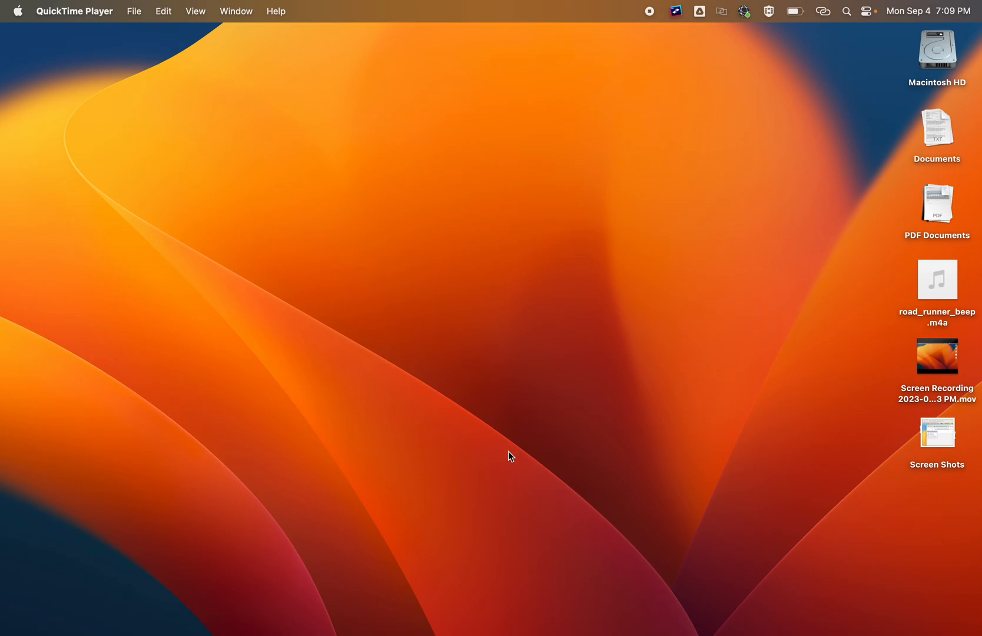
mouse_move(73, 612)
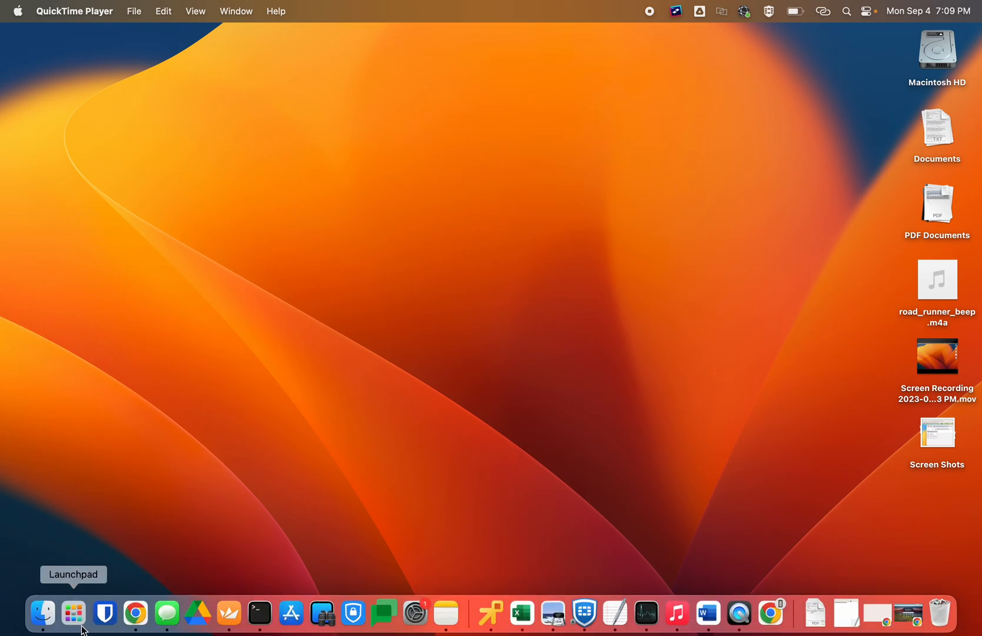
Bring up Launchpad from the Dock to show the installed-apps grid
left_click(72, 612)
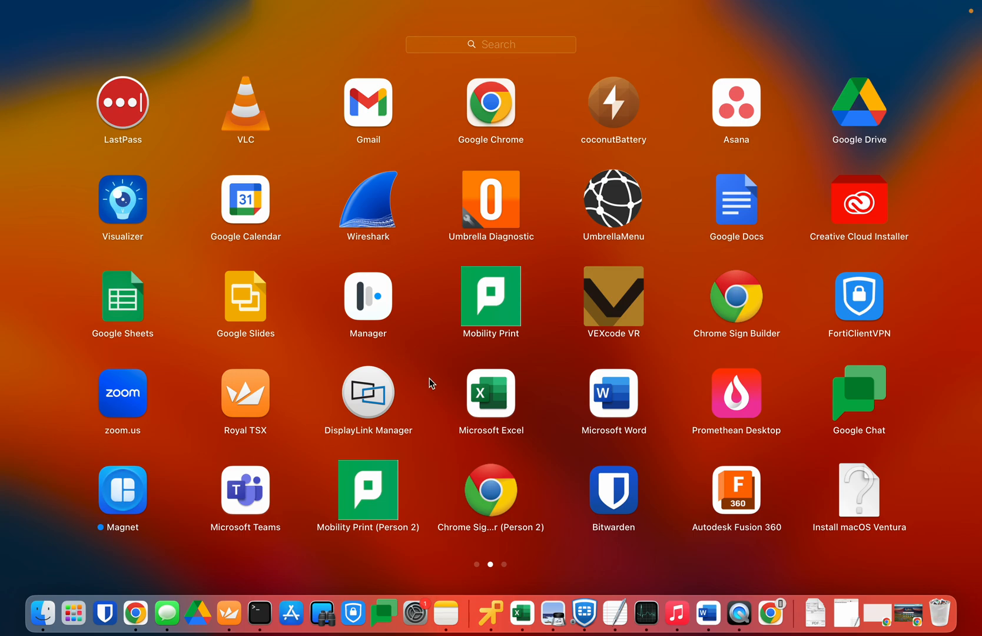
mouse_move(438, 380)
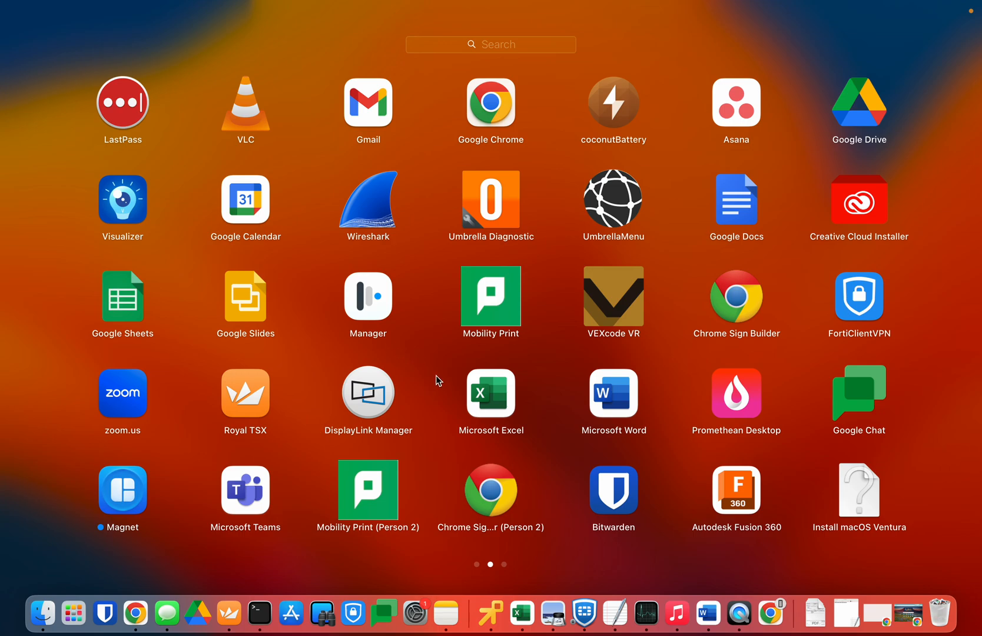
mouse_move(366, 299)
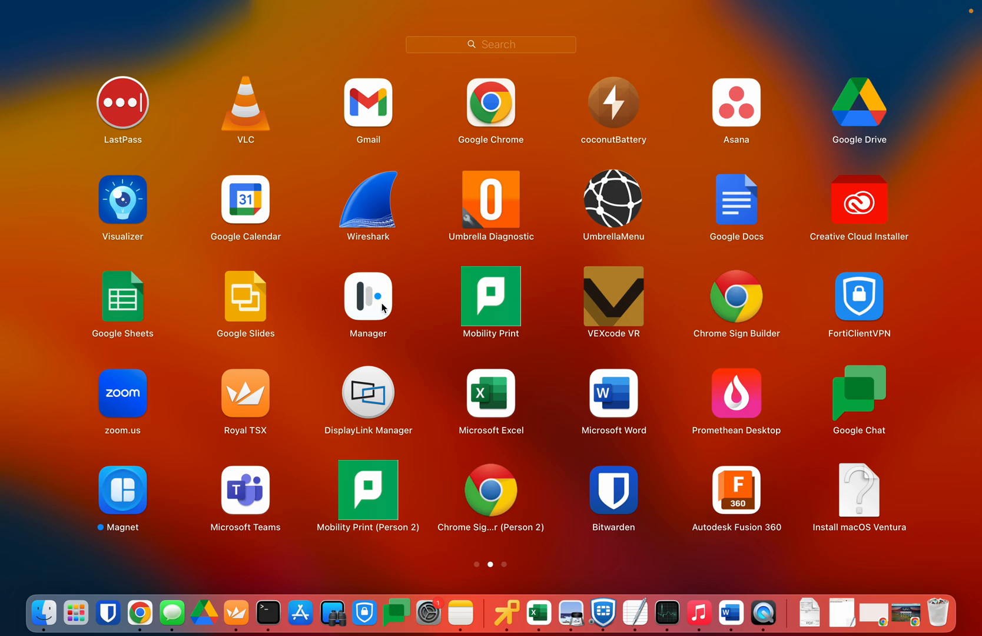
mouse_move(349, 286)
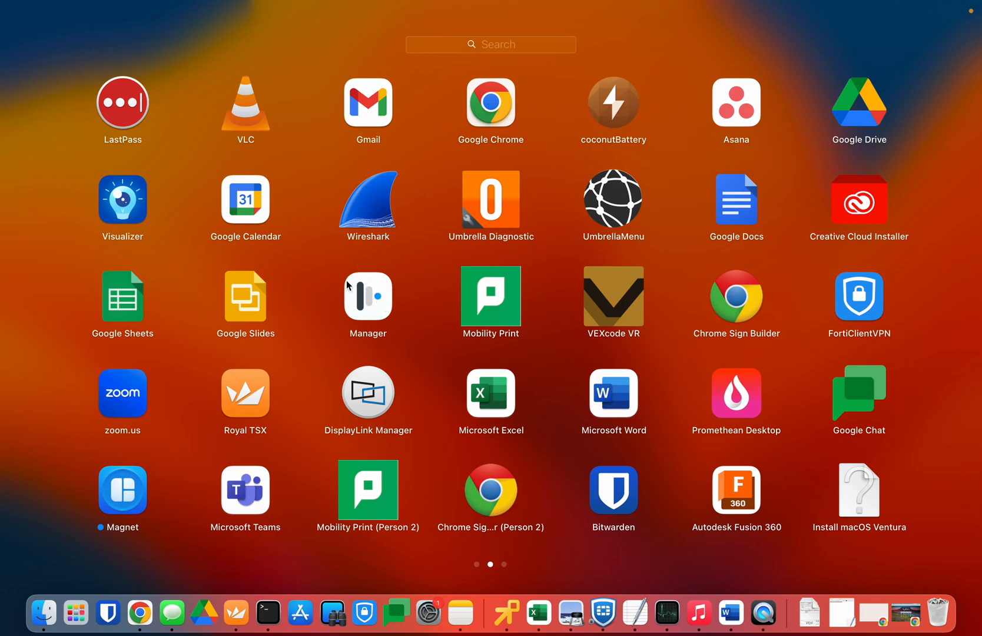
mouse_move(418, 240)
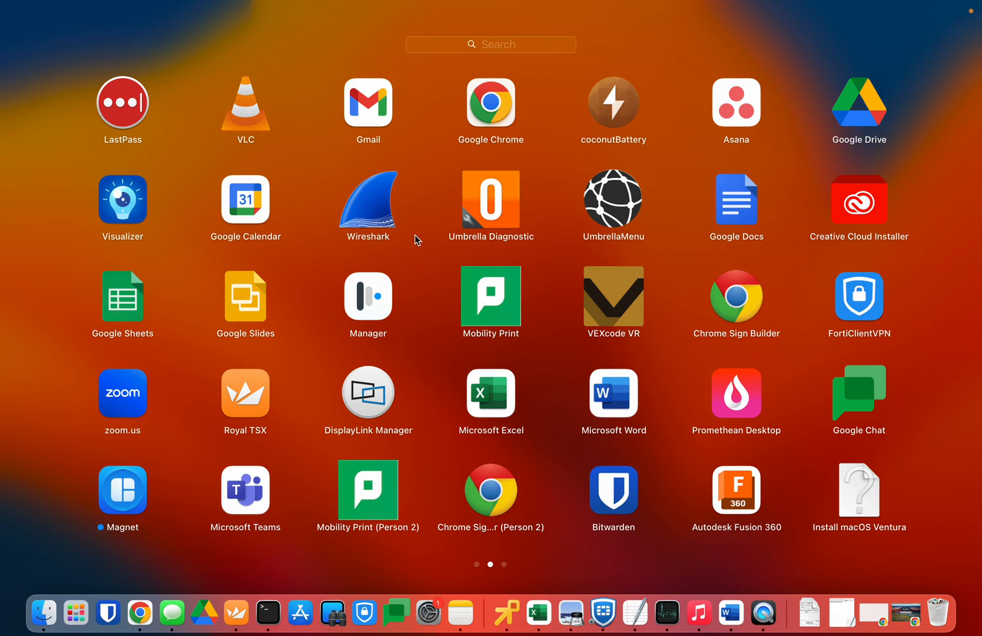
Launch Mosyle Manager for Newington Public School and switch Class Manager to Self-Service
left_click(367, 294)
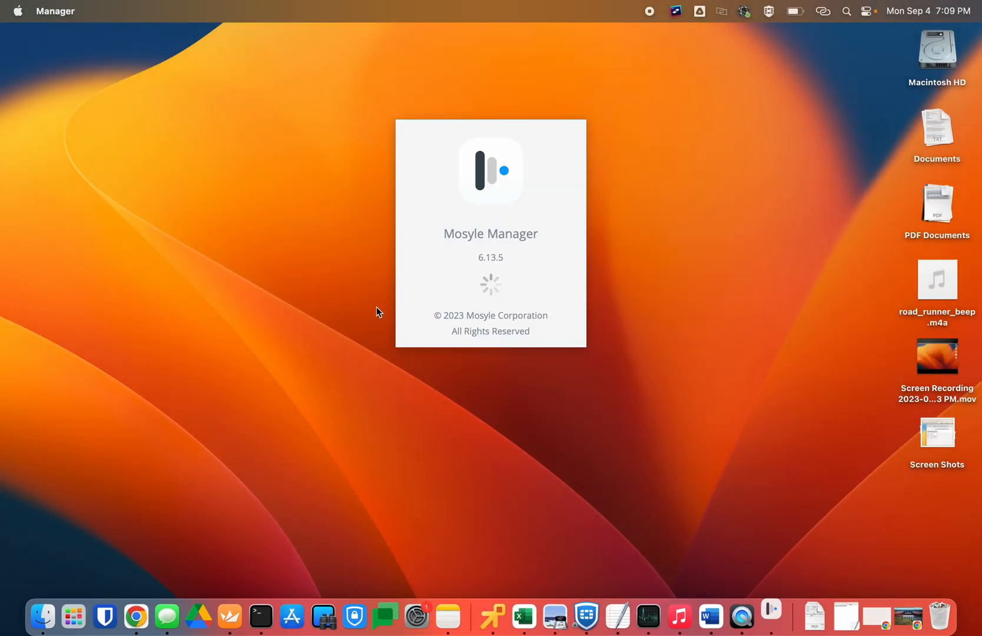
mouse_move(528, 250)
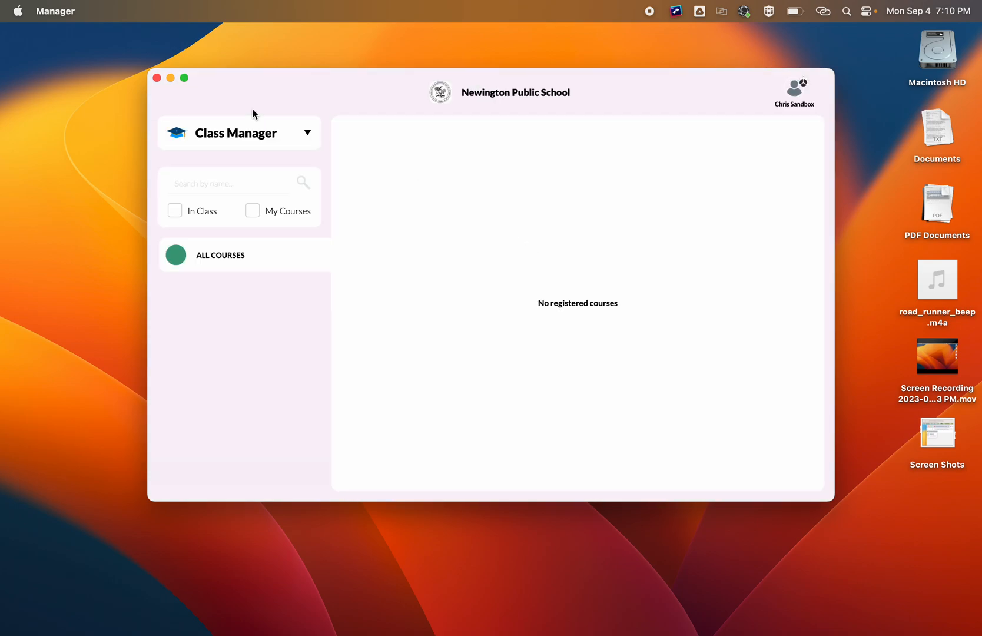
mouse_move(263, 133)
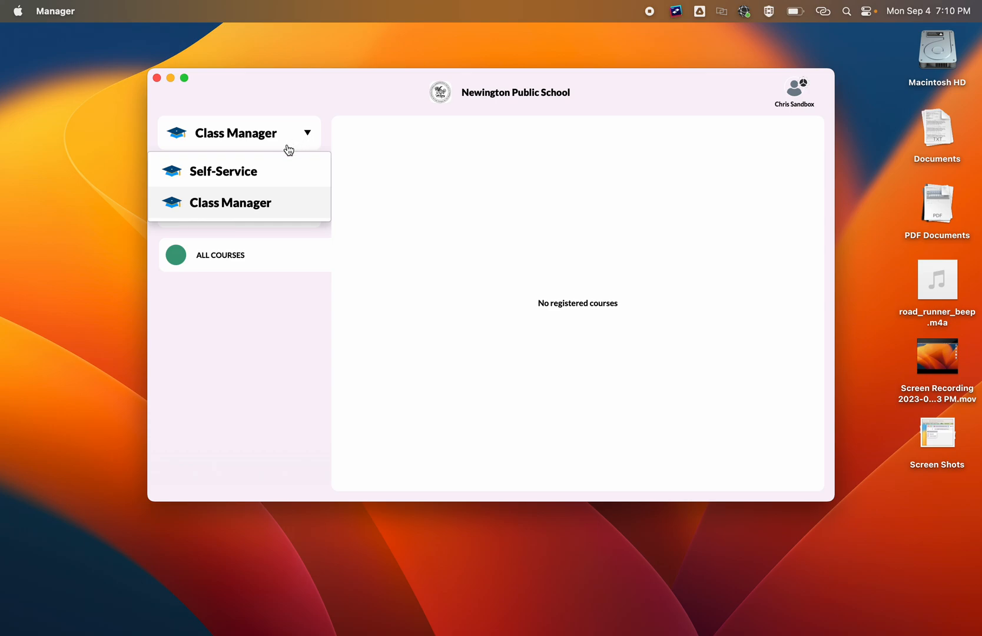
left_click(222, 170)
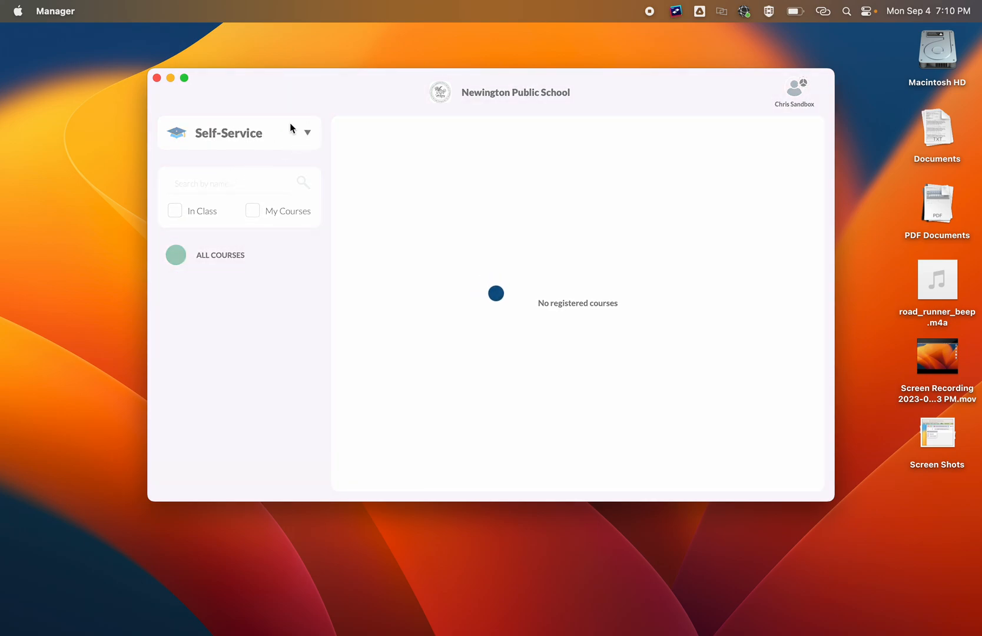
mouse_move(290, 140)
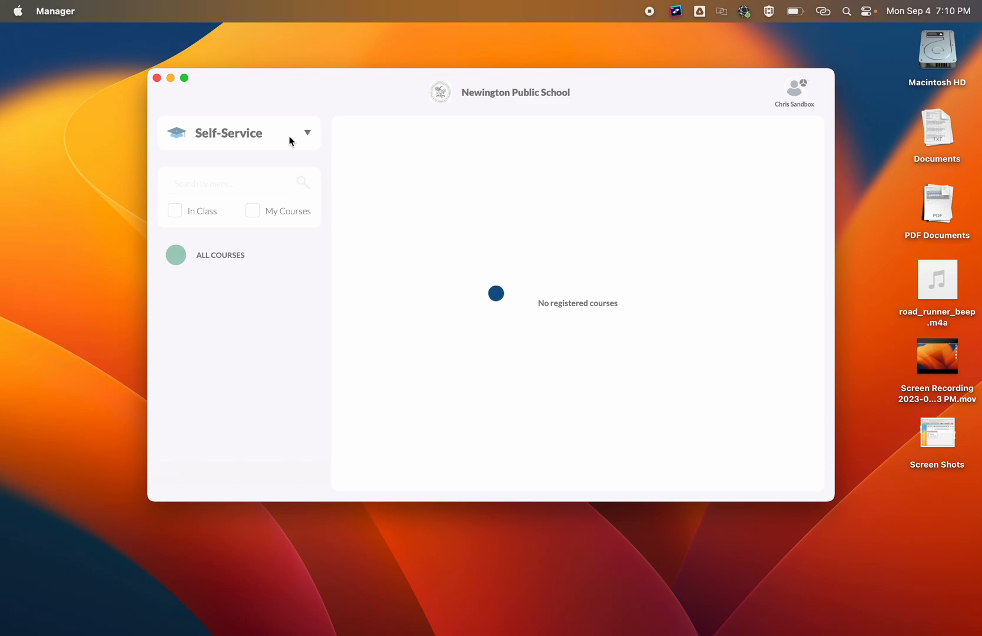
left_click(306, 133)
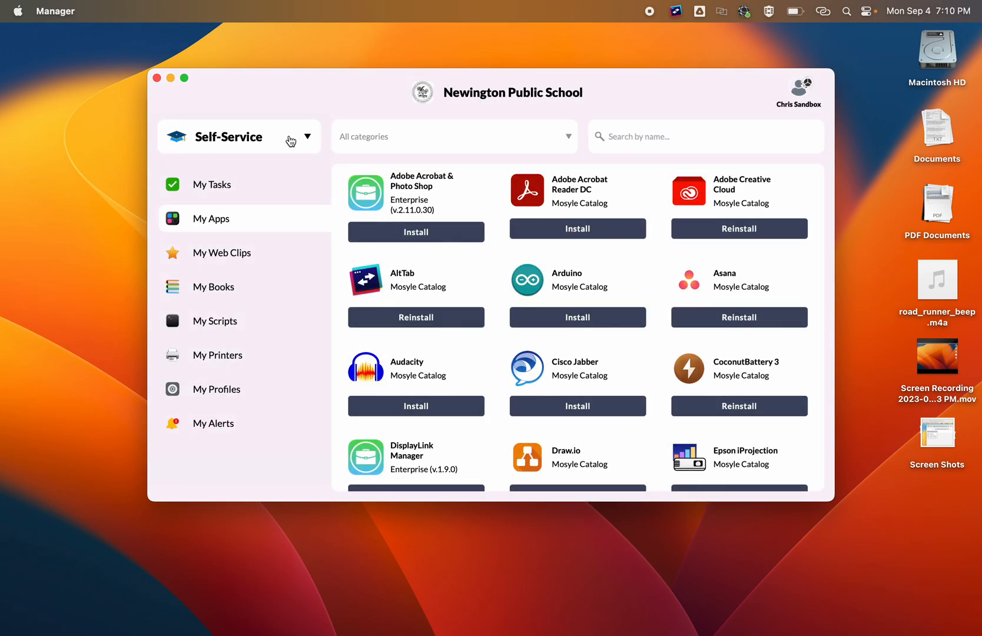
mouse_move(659, 115)
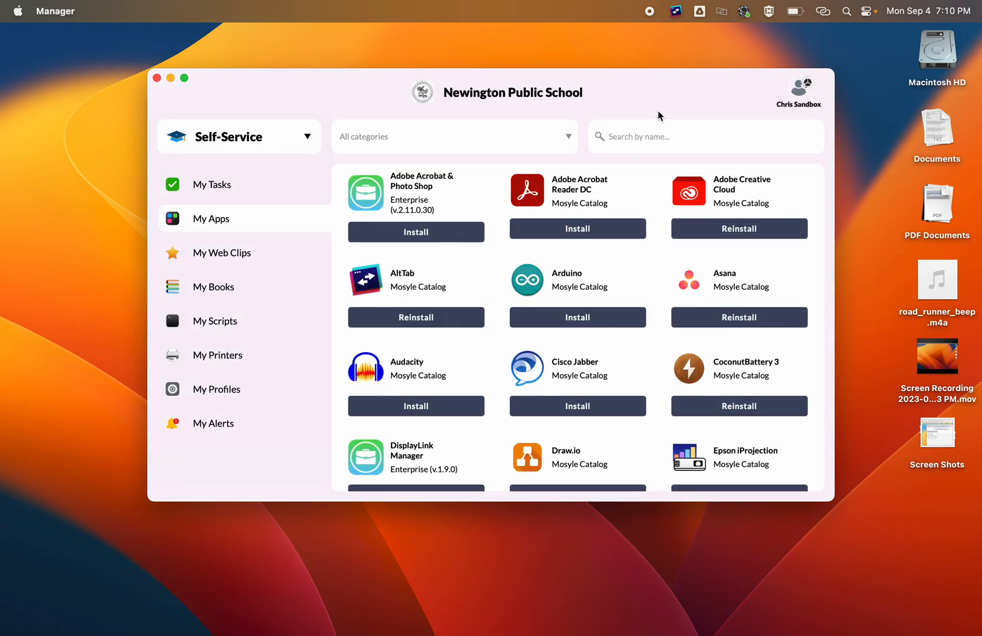
mouse_move(212, 423)
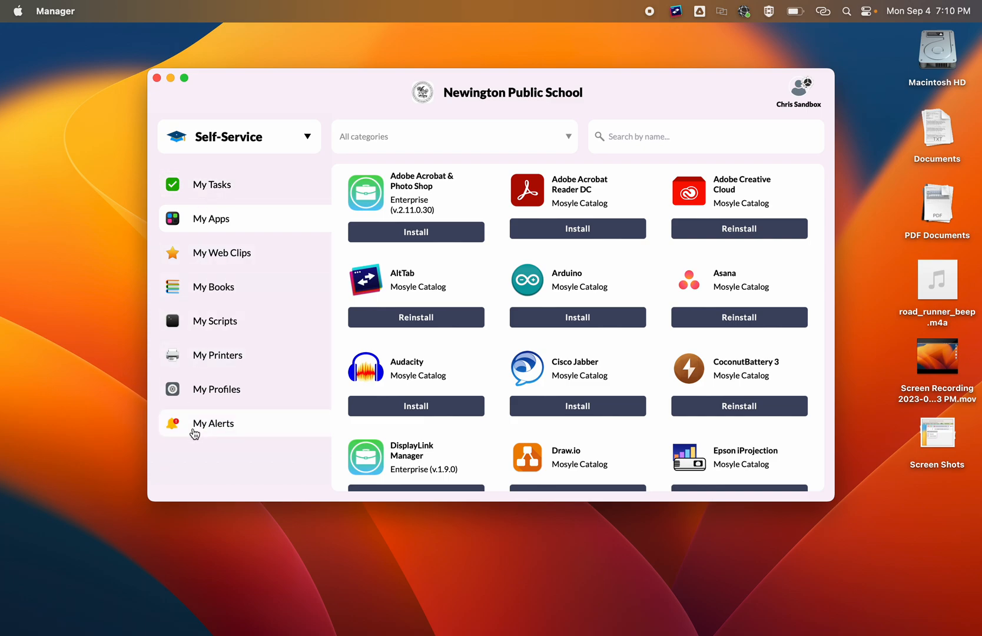
mouse_move(210, 219)
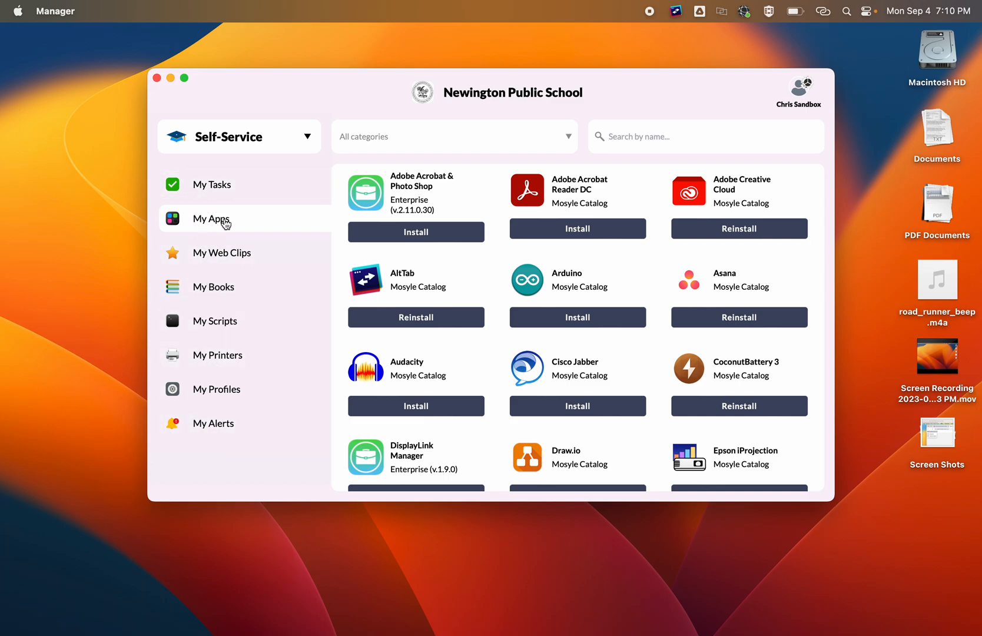
scroll("down", 3)
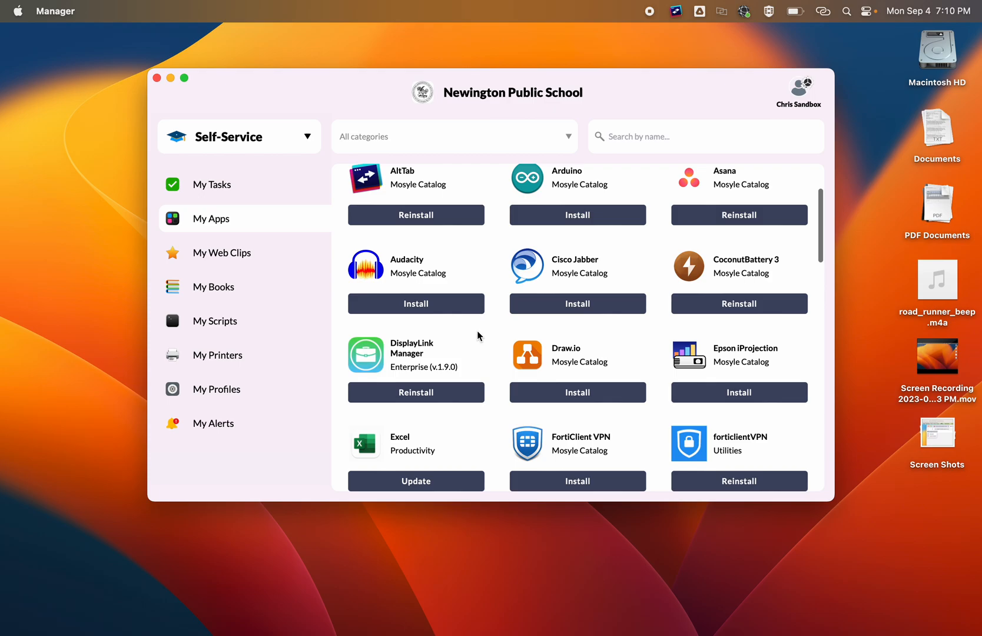
scroll("down", 3)
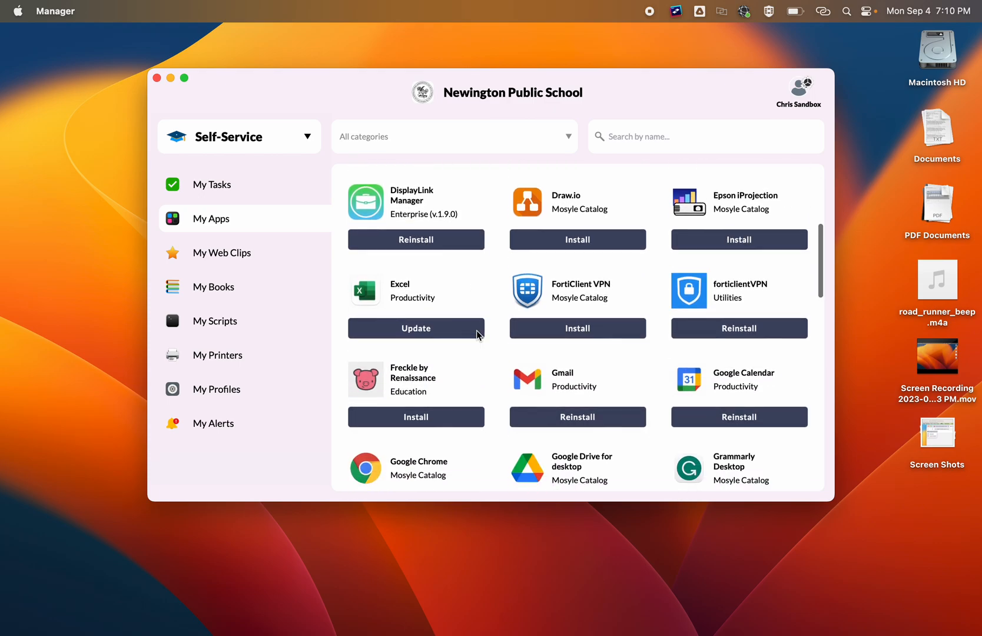
scroll("down", 3)
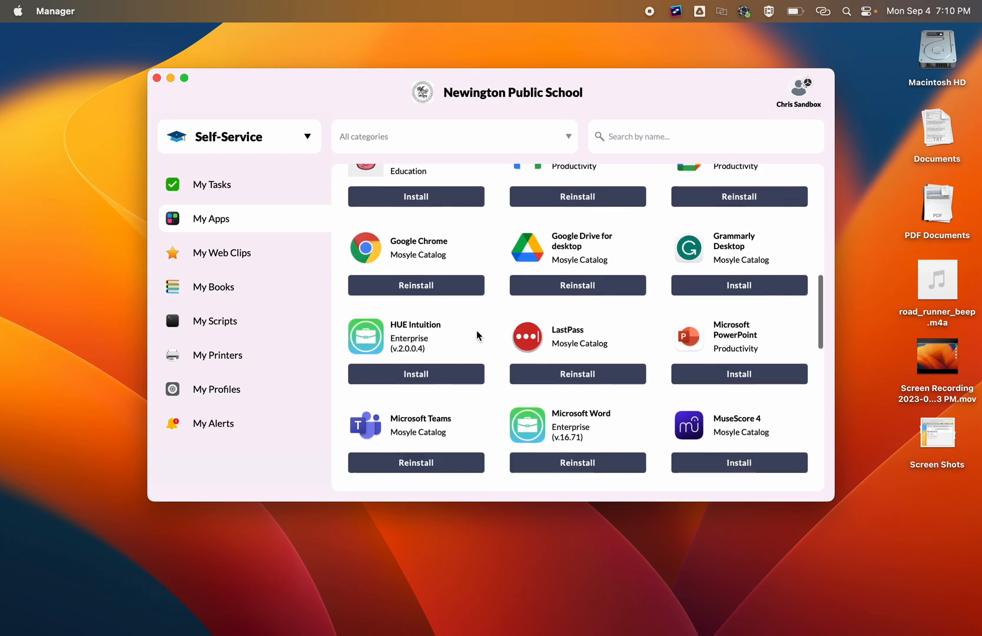
scroll("down", 3)
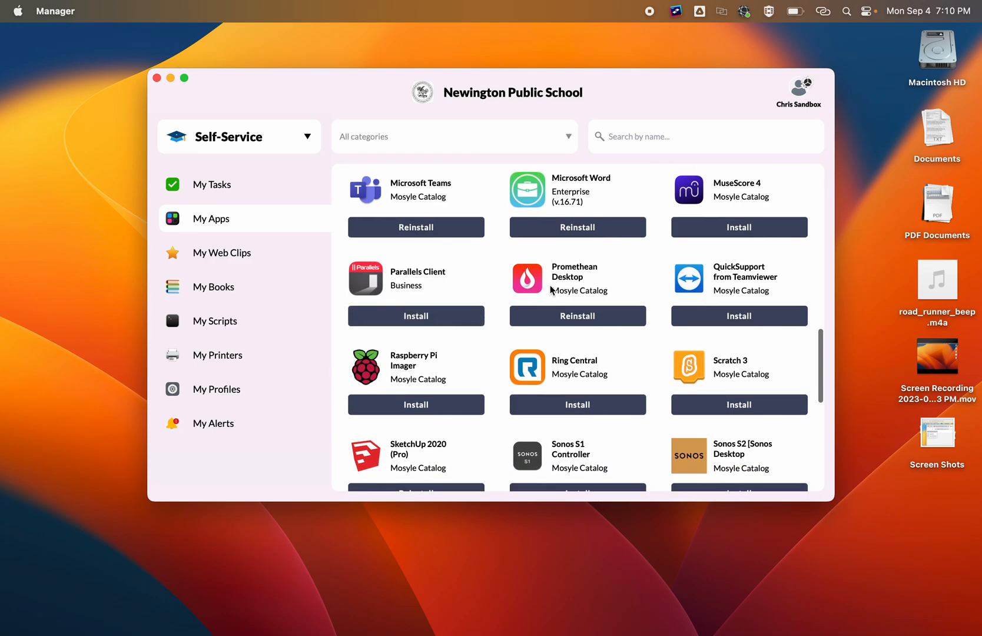
mouse_move(480, 356)
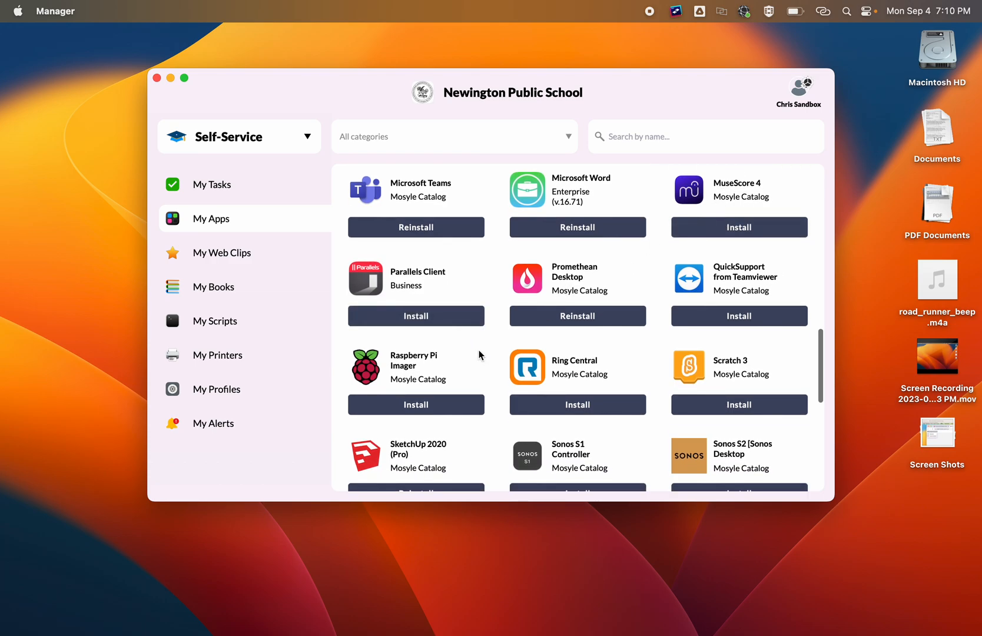
scroll("down", 3)
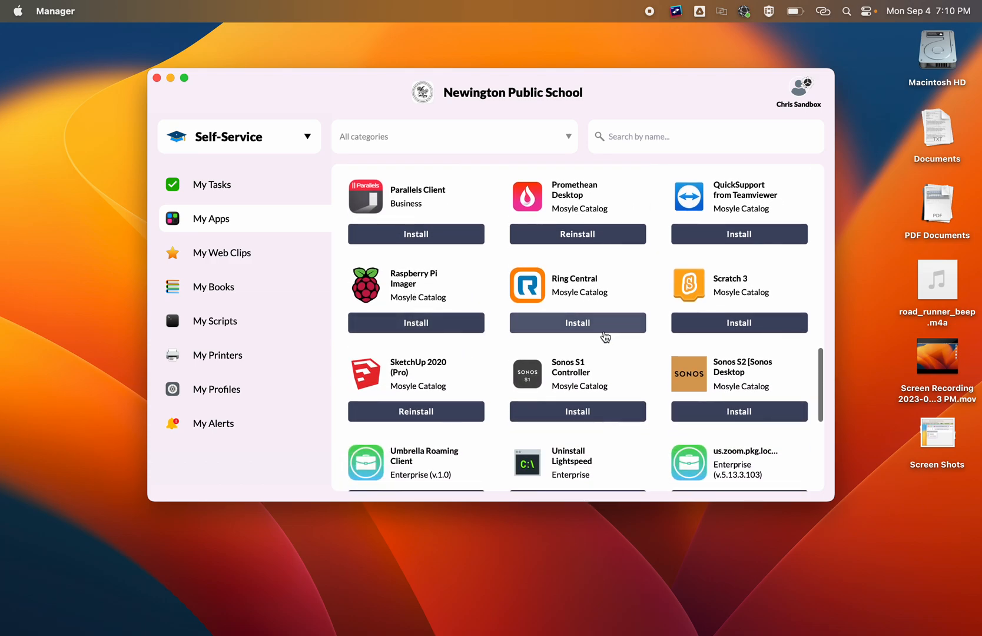
scroll("down", 3)
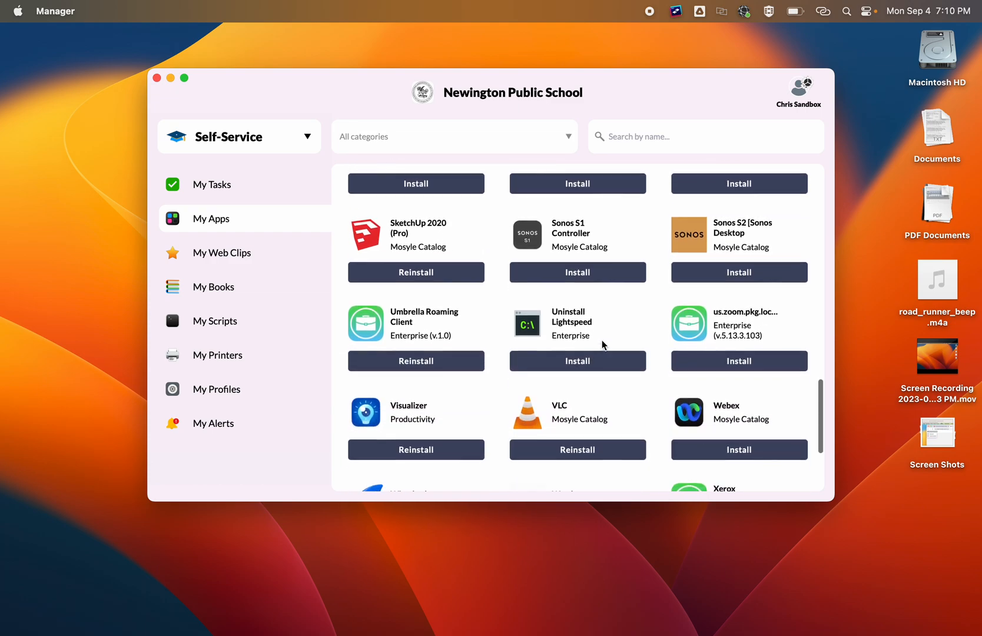
scroll("down", 3)
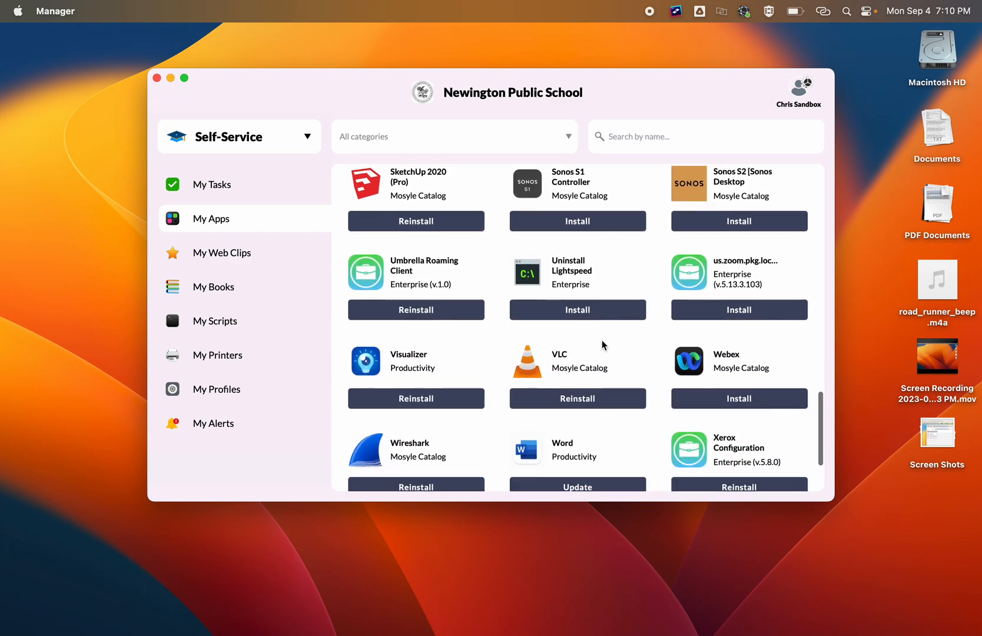
scroll("down", 3)
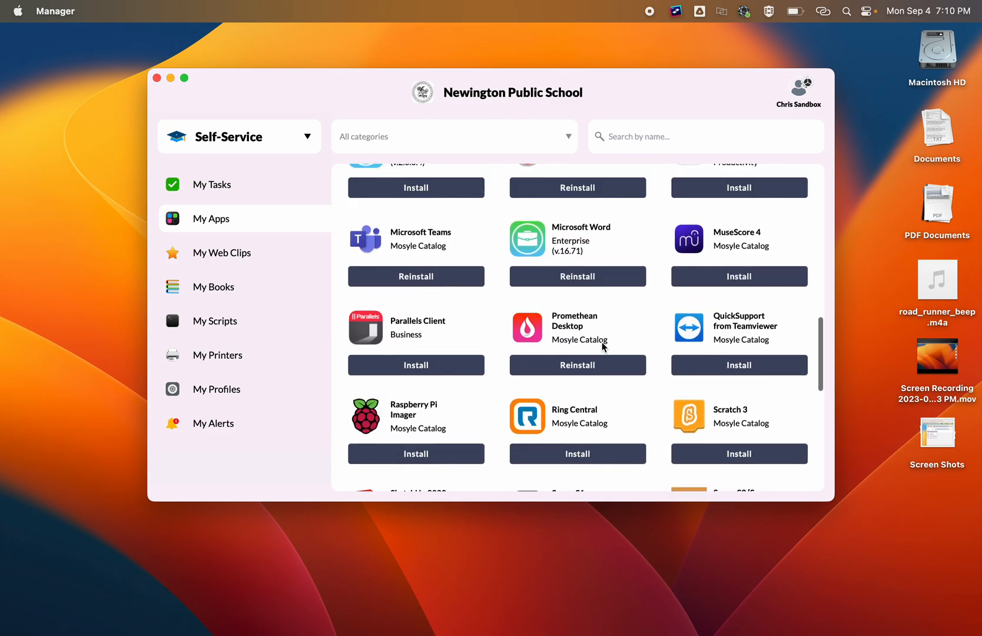
scroll("up", 3)
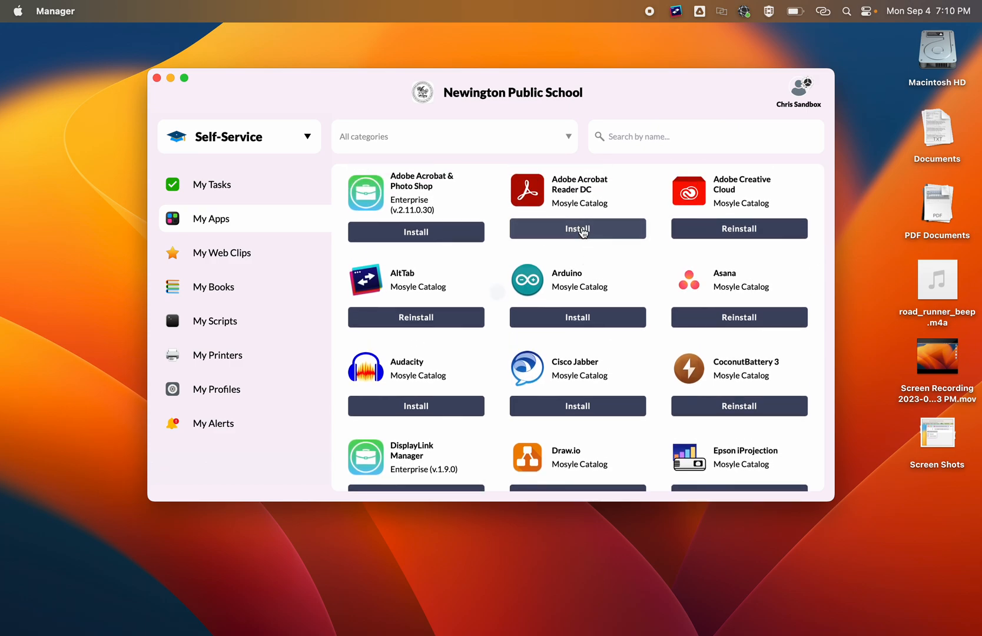
Start installing Adobe Acrobat Reader DC from My Apps and watch its download progress
left_click(577, 228)
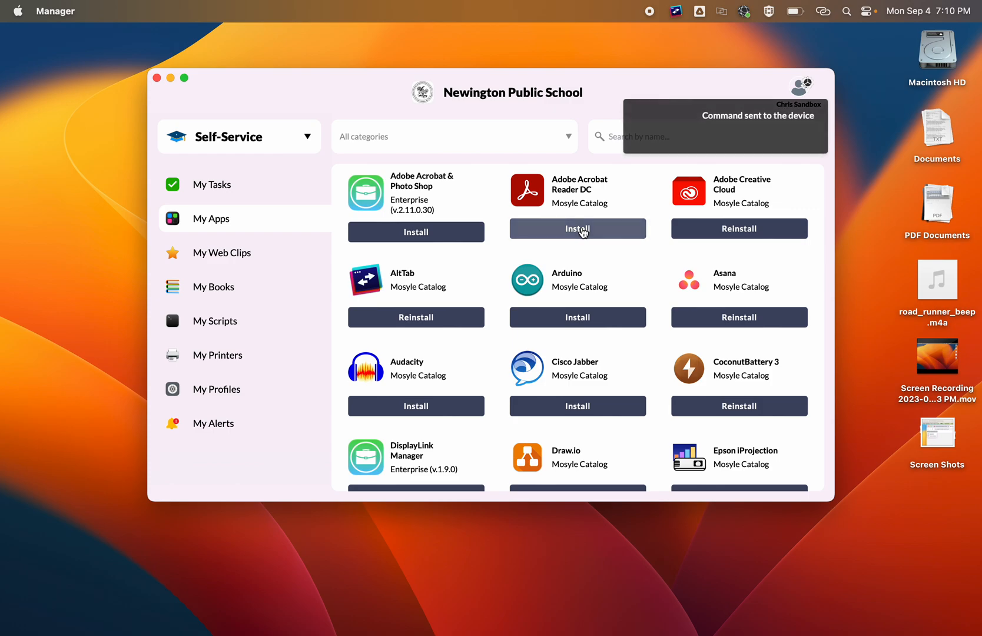
mouse_move(743, 197)
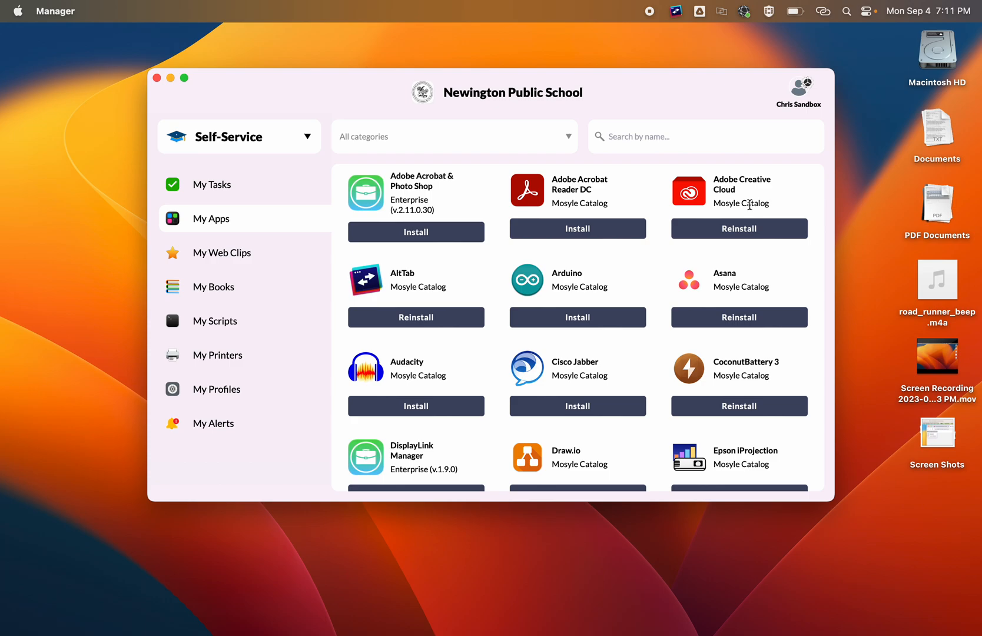
left_click(577, 228)
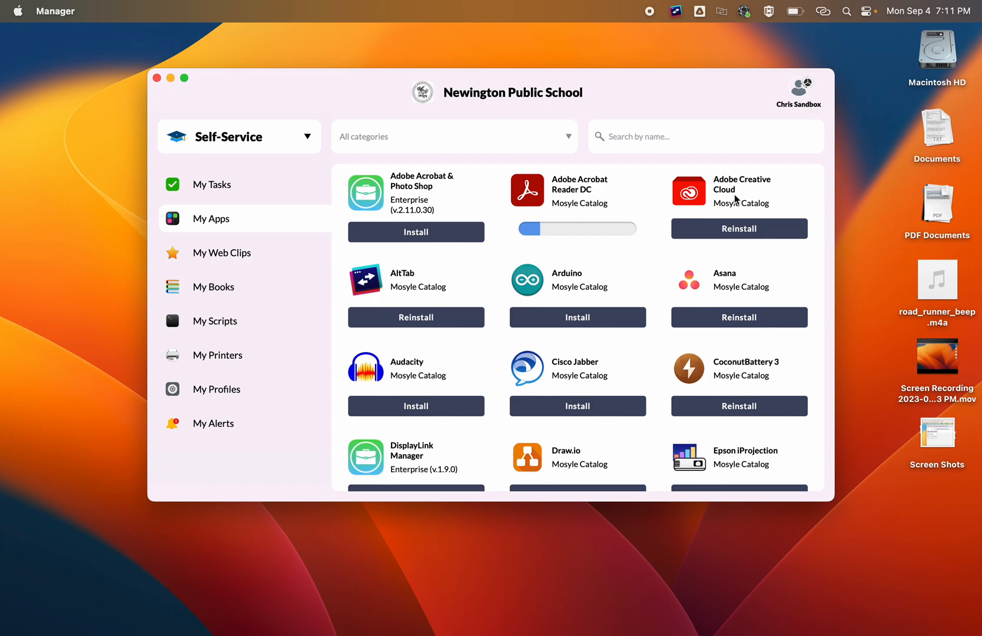
scroll("down", 3)
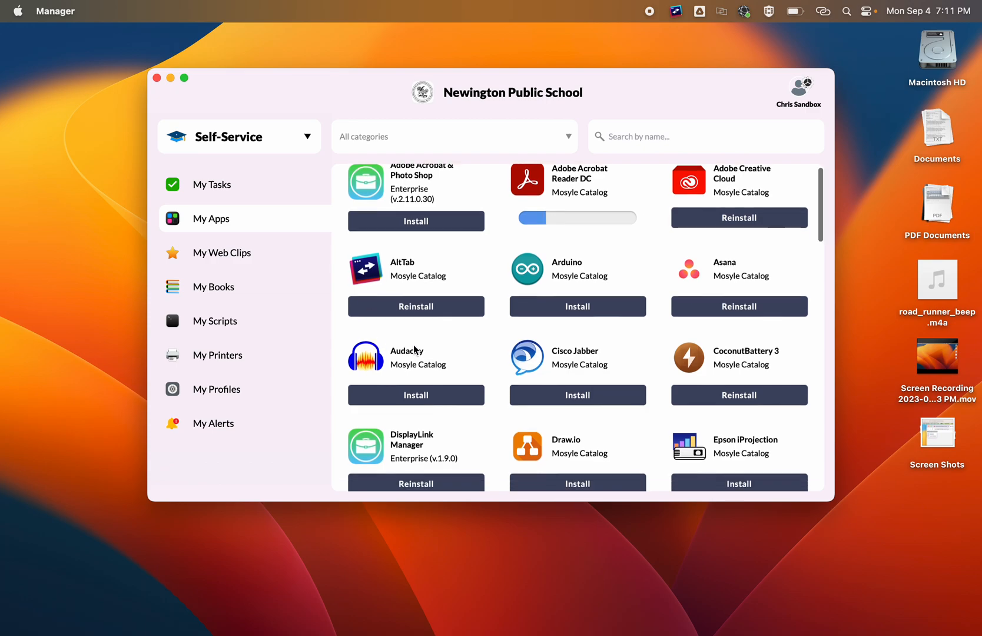
scroll("down", 3)
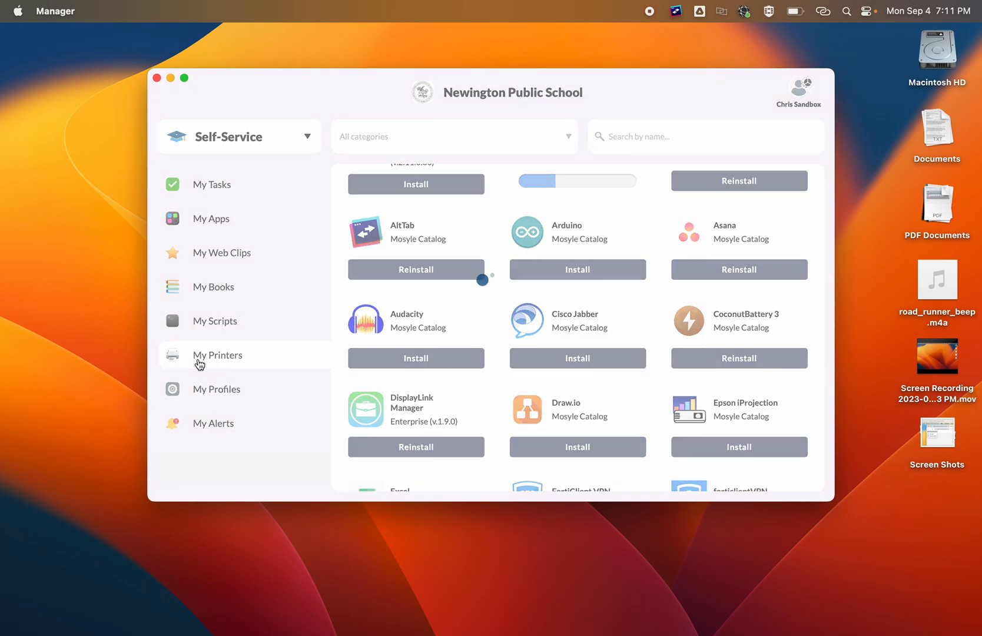
Show My Printers, listing copiers such as MHT - Copier and NPS - Copier
left_click(217, 354)
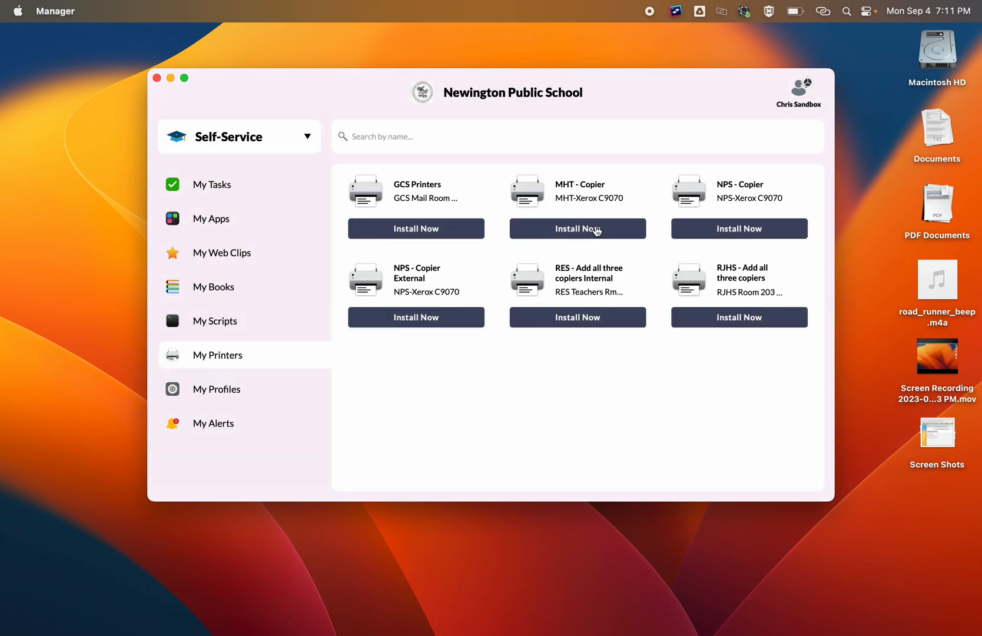
mouse_move(597, 335)
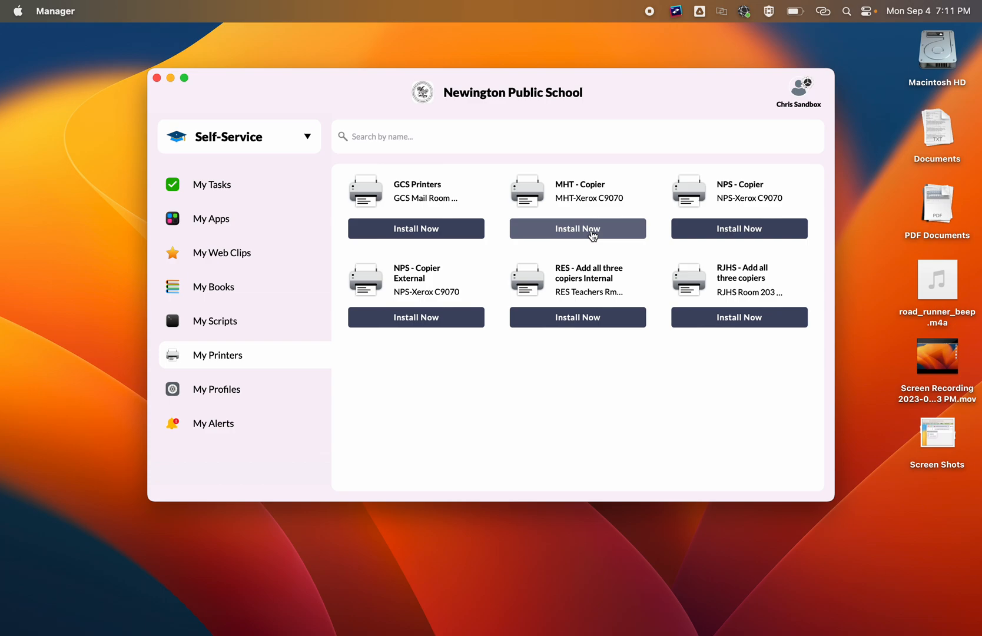
mouse_move(253, 207)
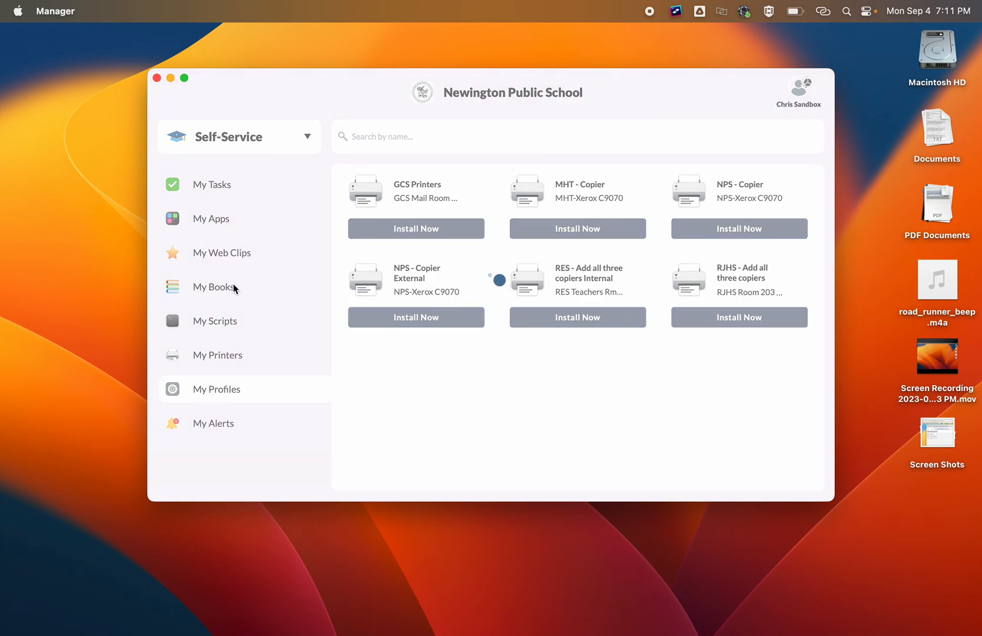
Show My Profiles, listing the Cisco Umbrella Certificate and SAU50_Staff Wi-Fi profiles
left_click(217, 389)
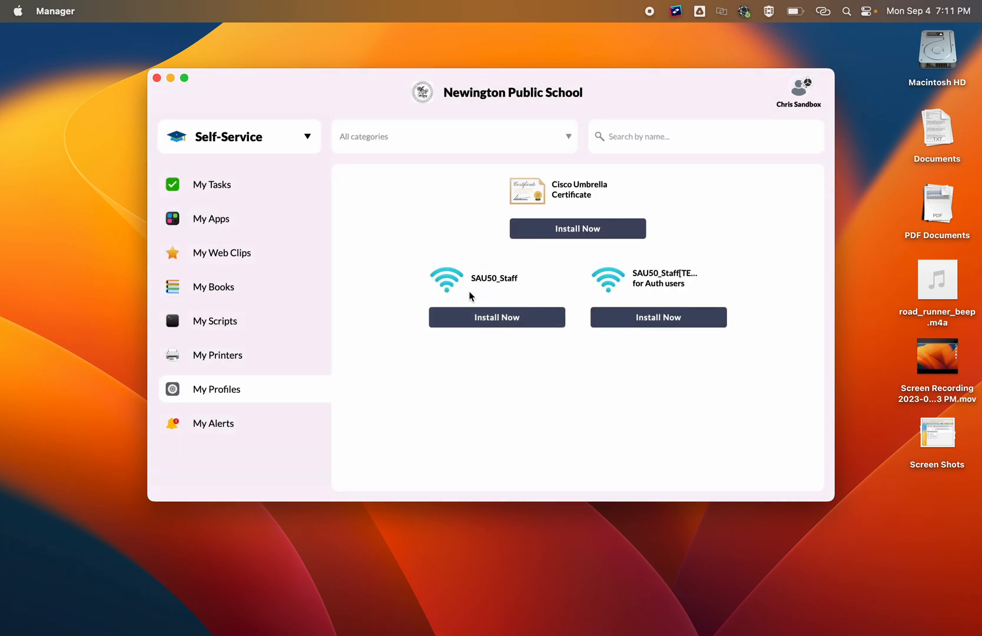
mouse_move(495, 317)
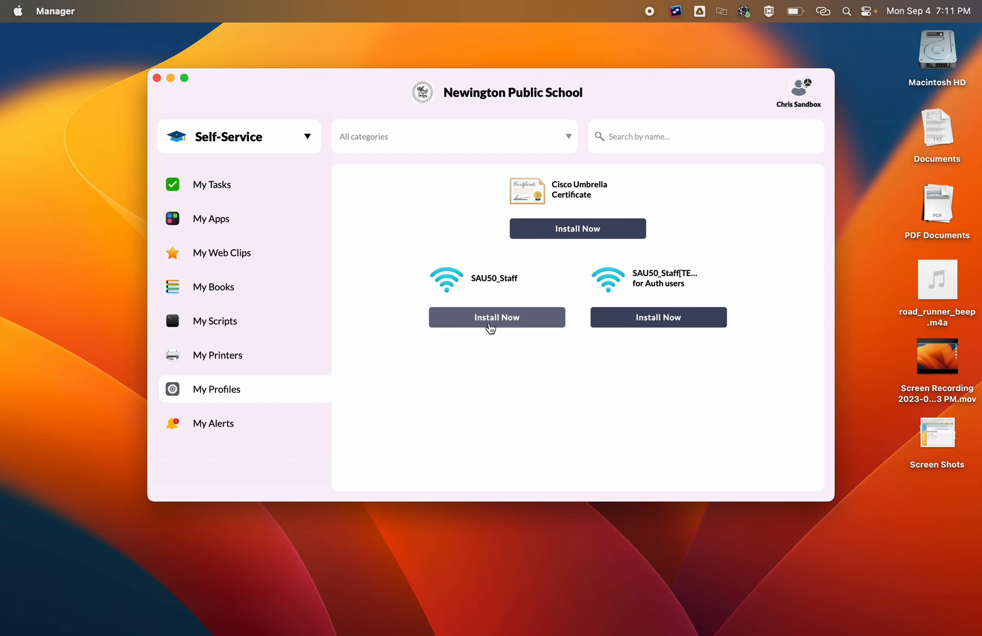
mouse_move(369, 136)
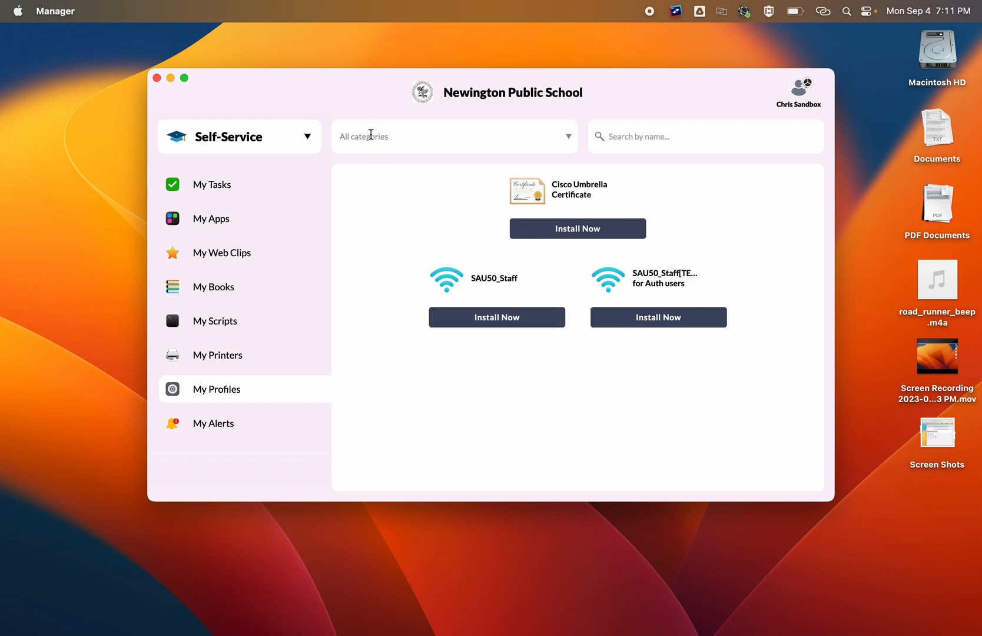
mouse_move(314, 97)
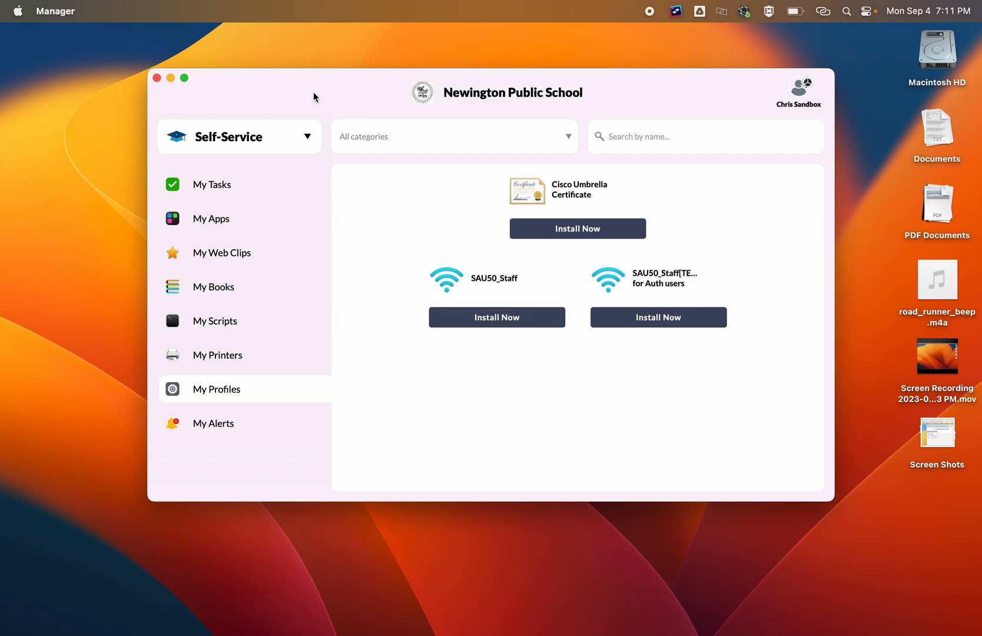
mouse_move(485, 87)
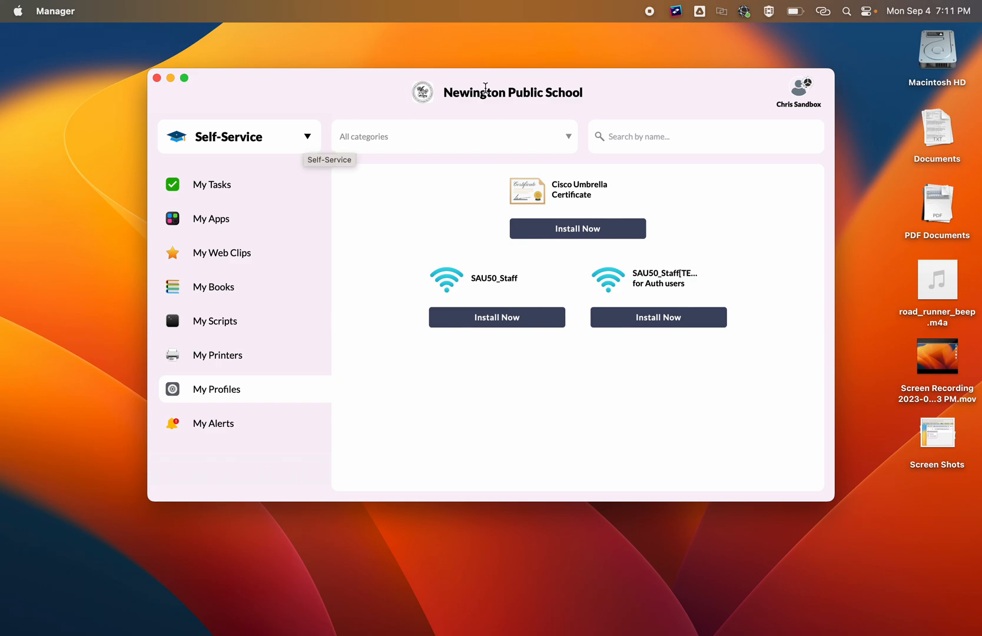